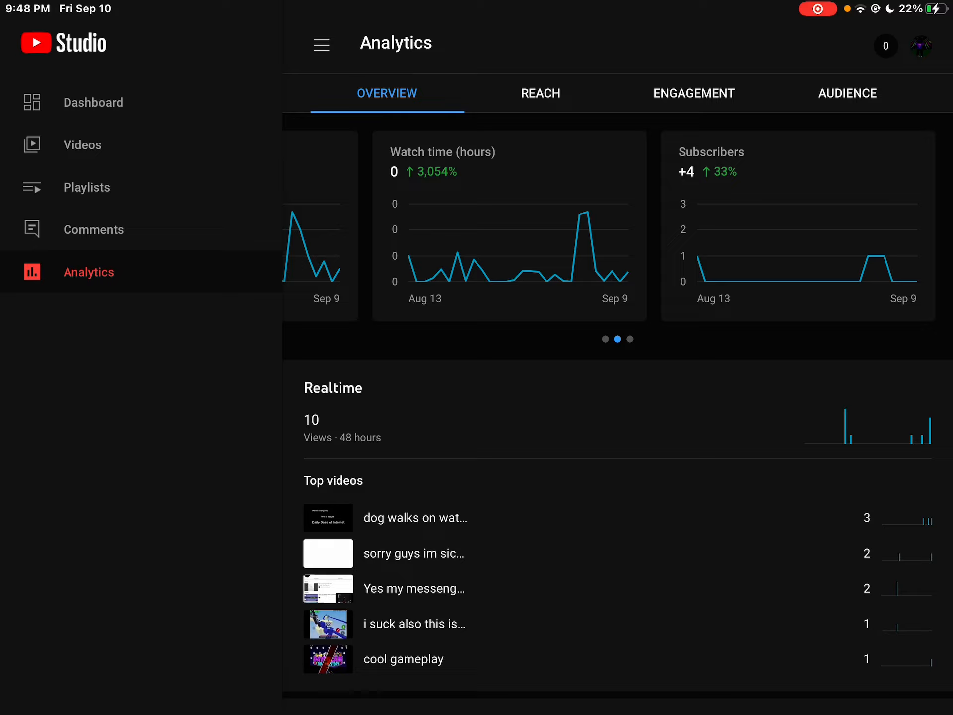
Scroll the Overview down to the top videos of the last 28 days by views.
{"action": "scroll", "scroll_direction": "down", "scroll_amount": 3}
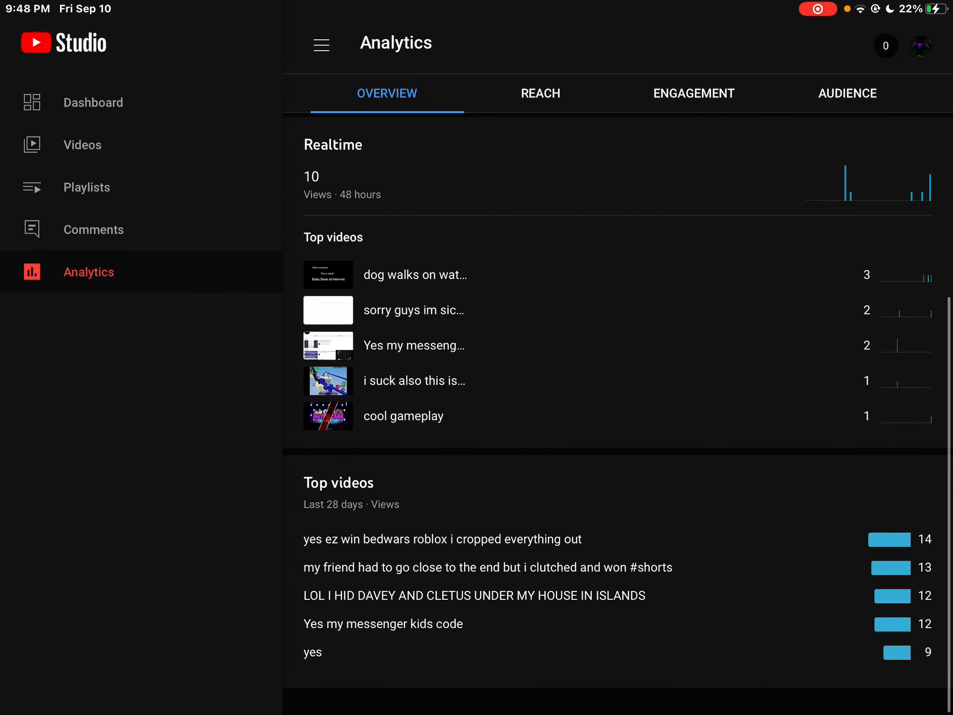
{"action": "scroll", "scroll_direction": "down", "scroll_amount": 3}
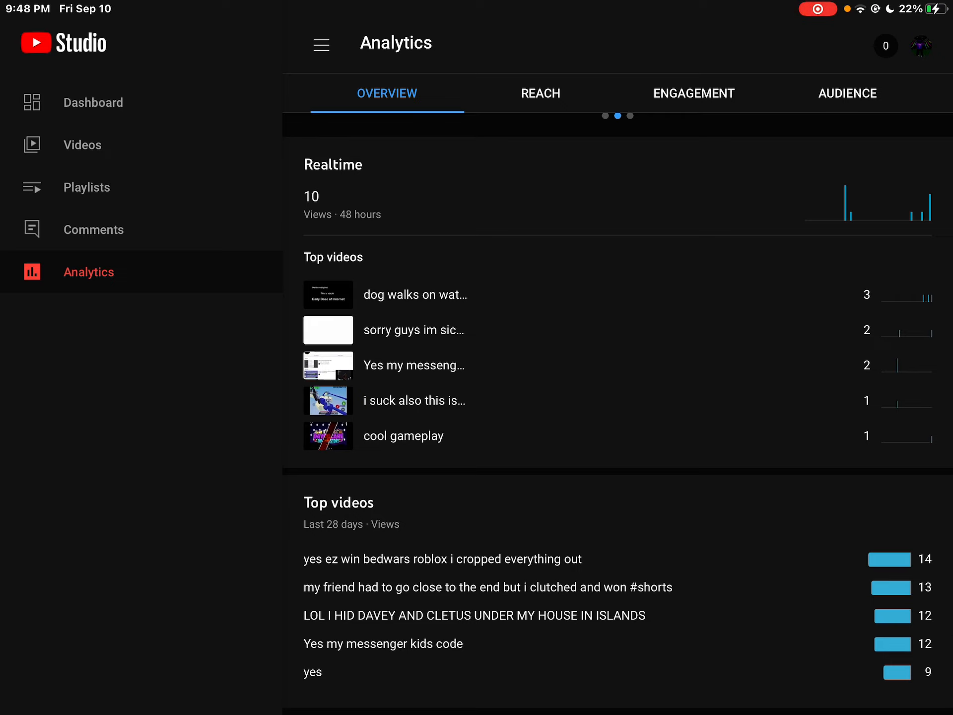
Switch to the Reach report and scroll to the traffic source types breakdown.
{"action": "left_click", "coordinate": [539, 93]}
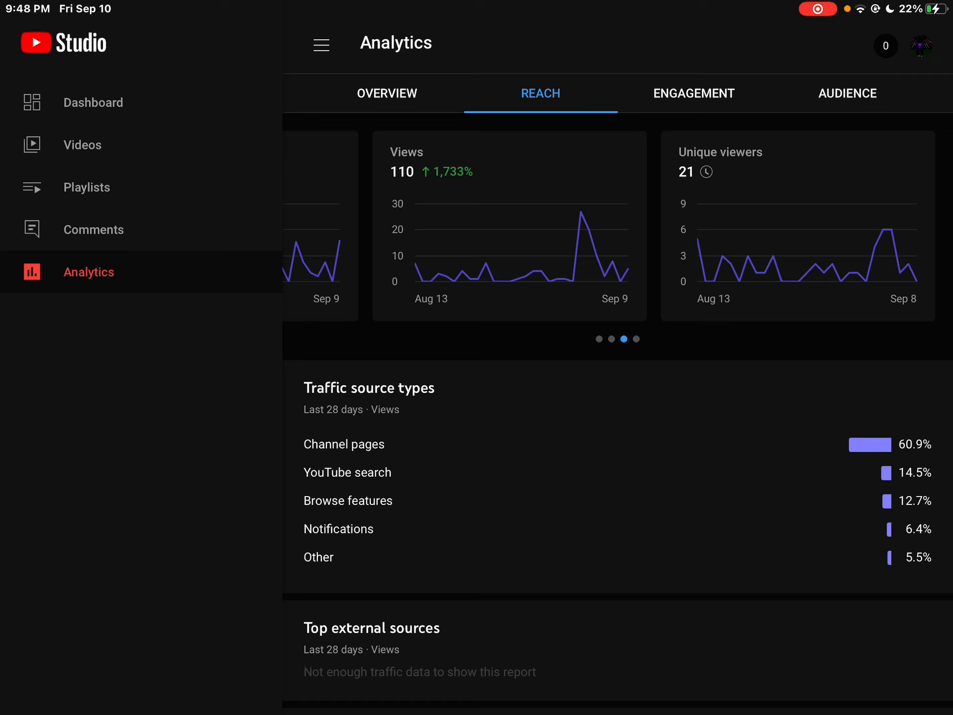
{"action": "scroll", "scroll_direction": "down", "scroll_amount": 3}
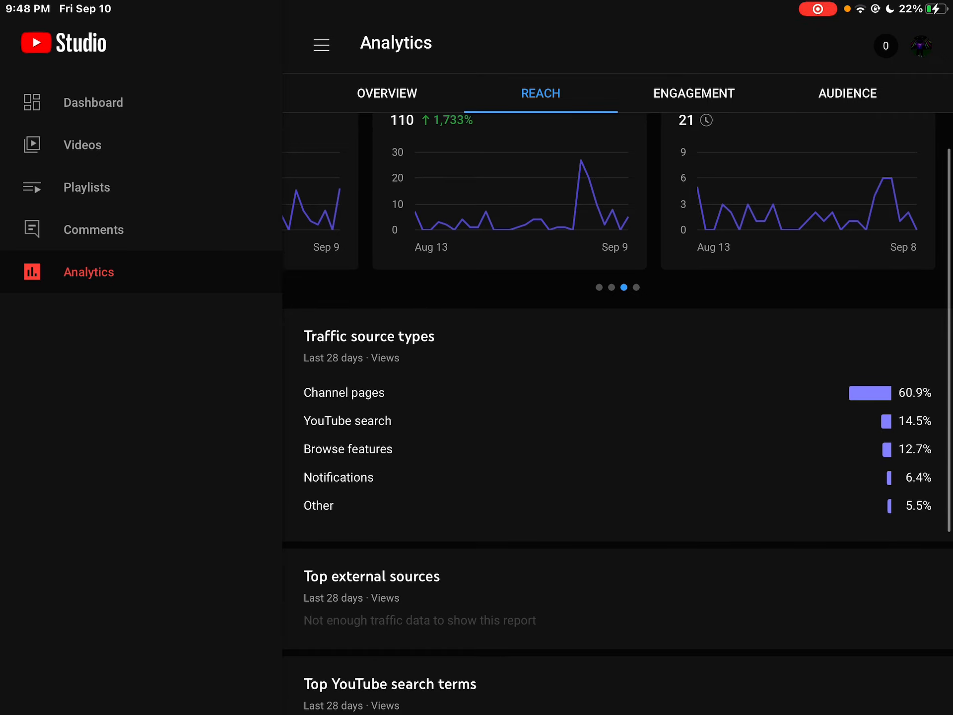